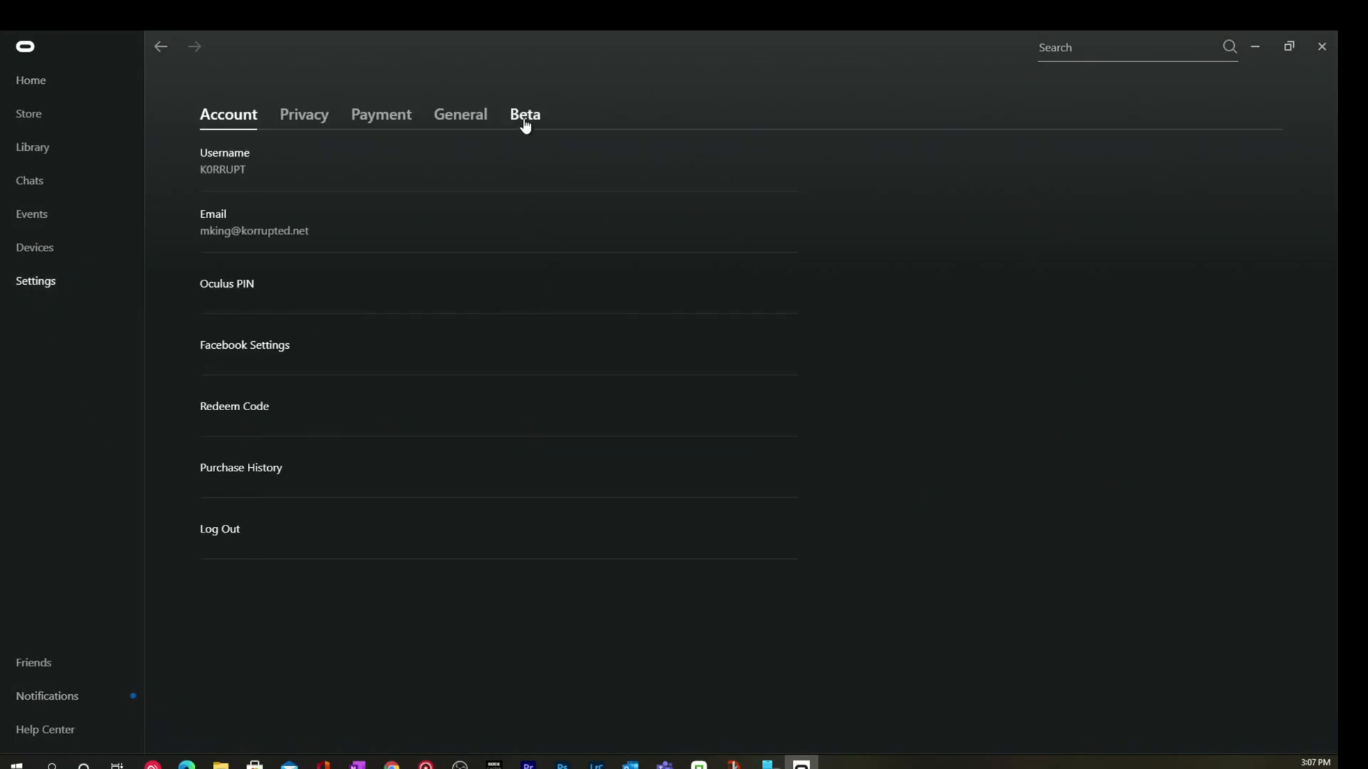
- Show Oculus Beta settings, where Public Test Channel and Air Link are on
left_click(524, 114)
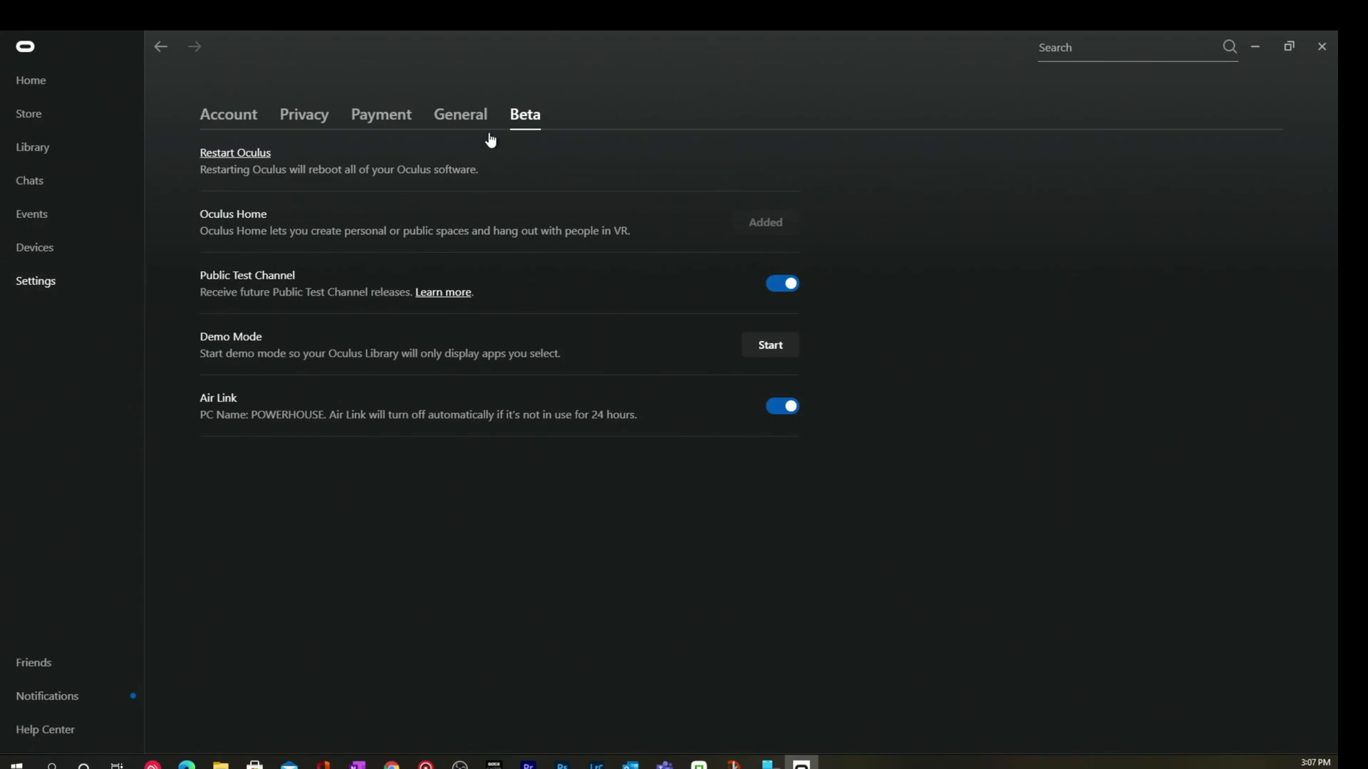
mouse_move(723, 392)
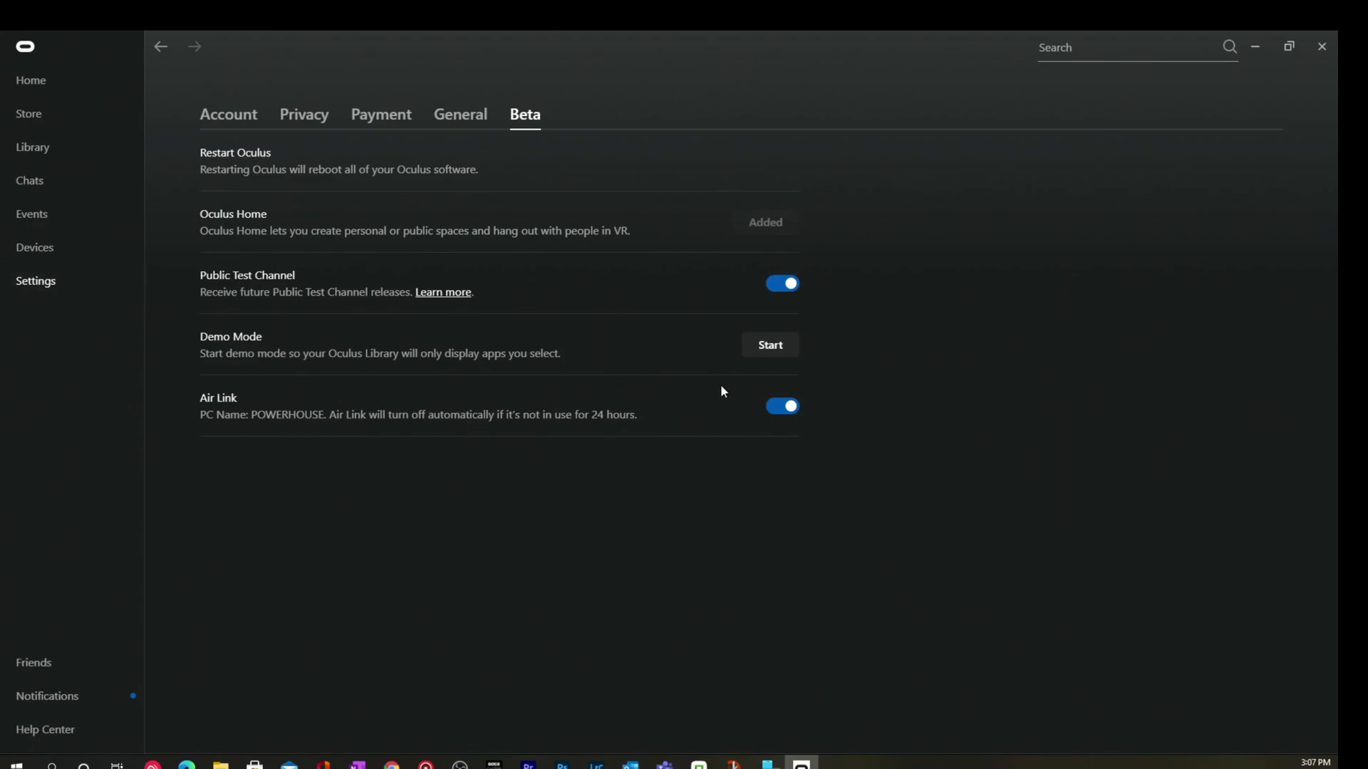
mouse_move(725, 401)
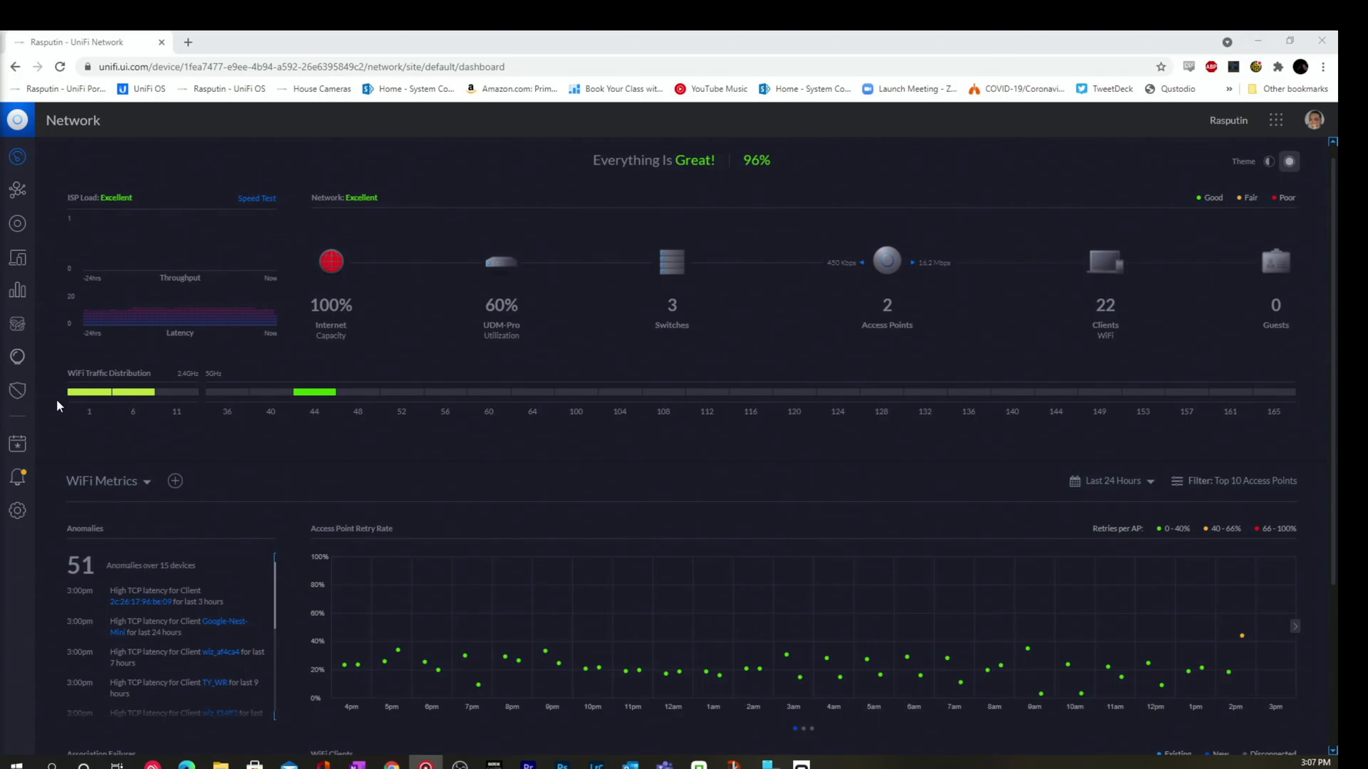
mouse_move(17, 511)
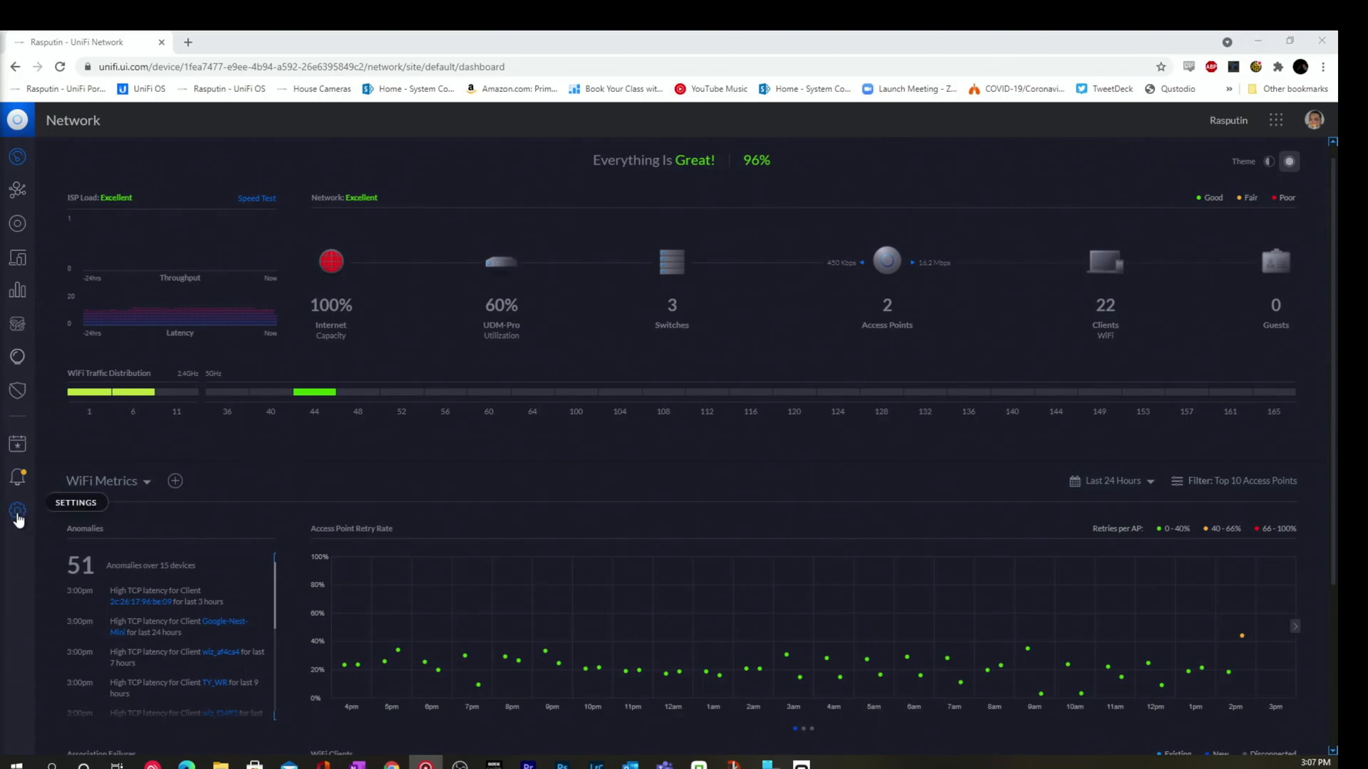
- Open Settings > Services > mDNS to view Multicast DNS switched on
left_click(18, 510)
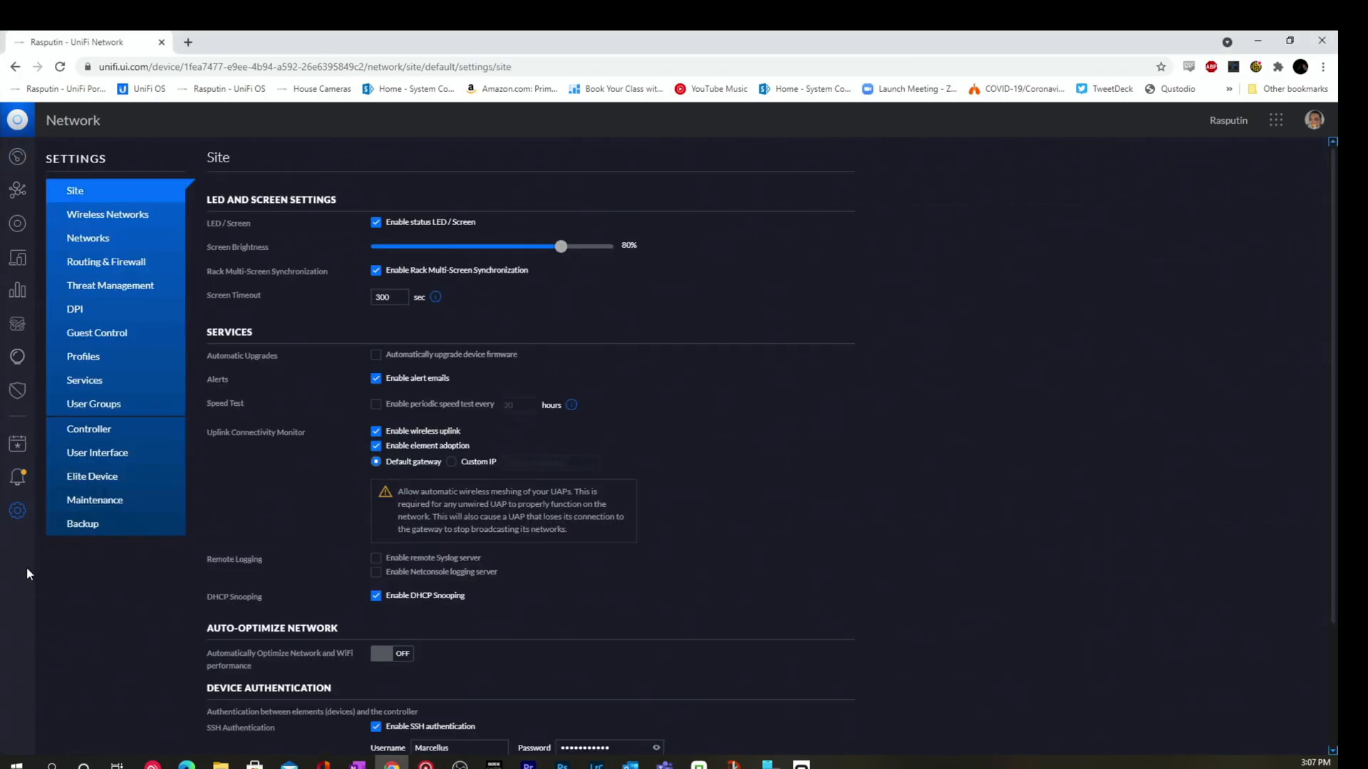
mouse_move(53, 527)
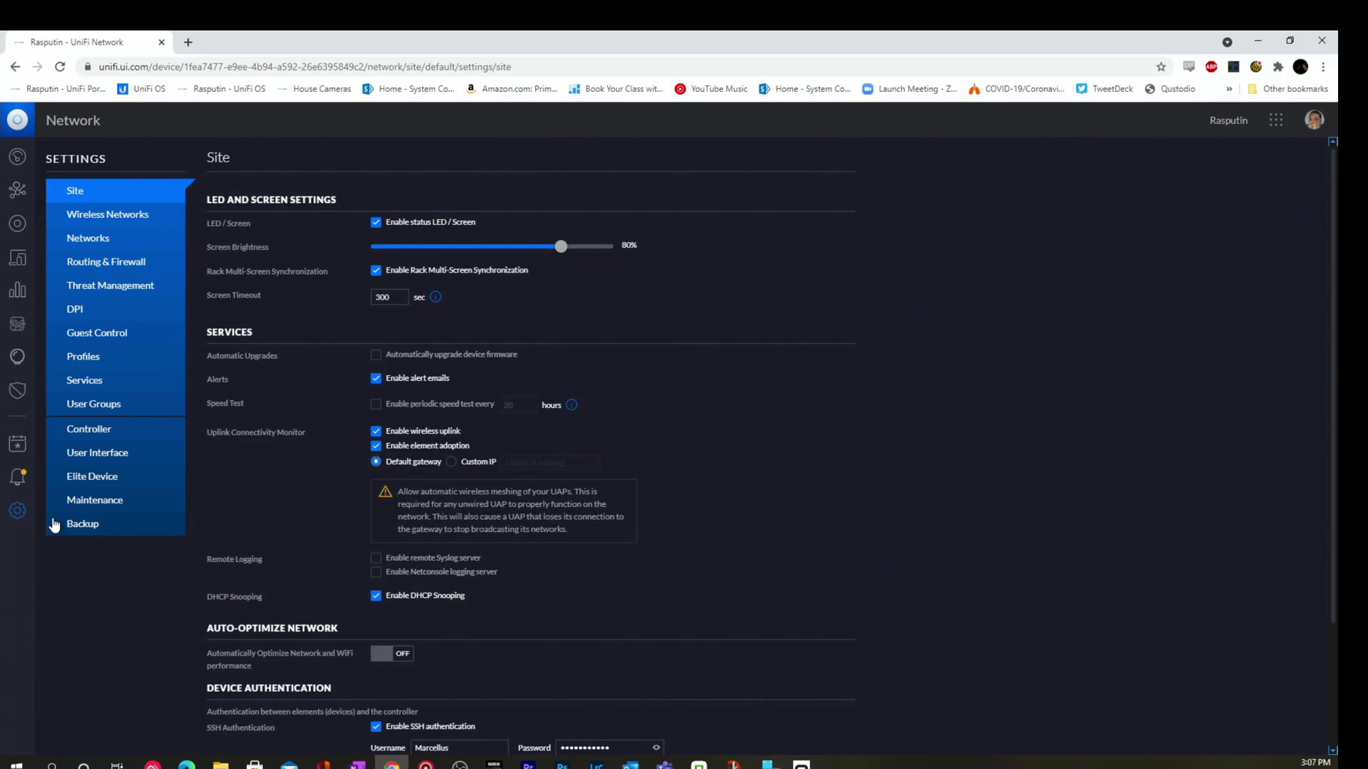
left_click(85, 380)
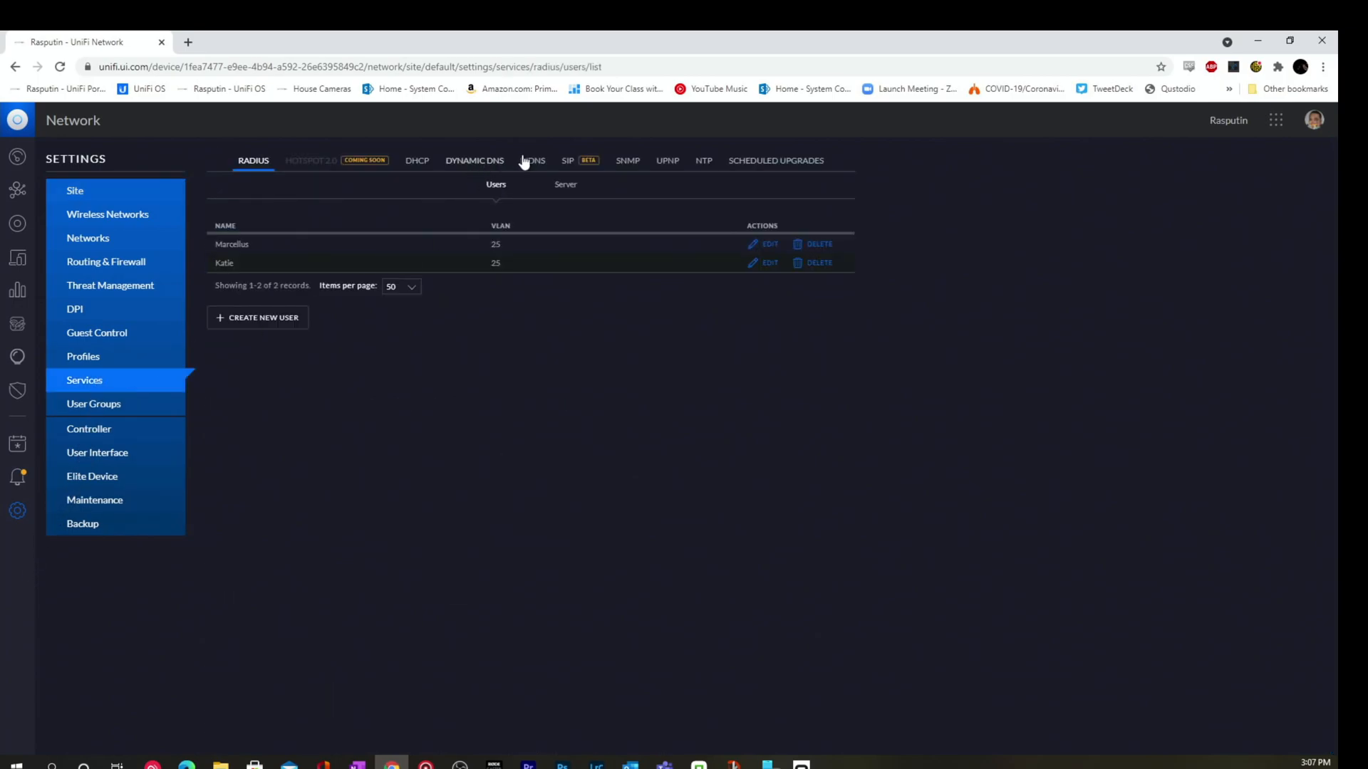
left_click(532, 160)
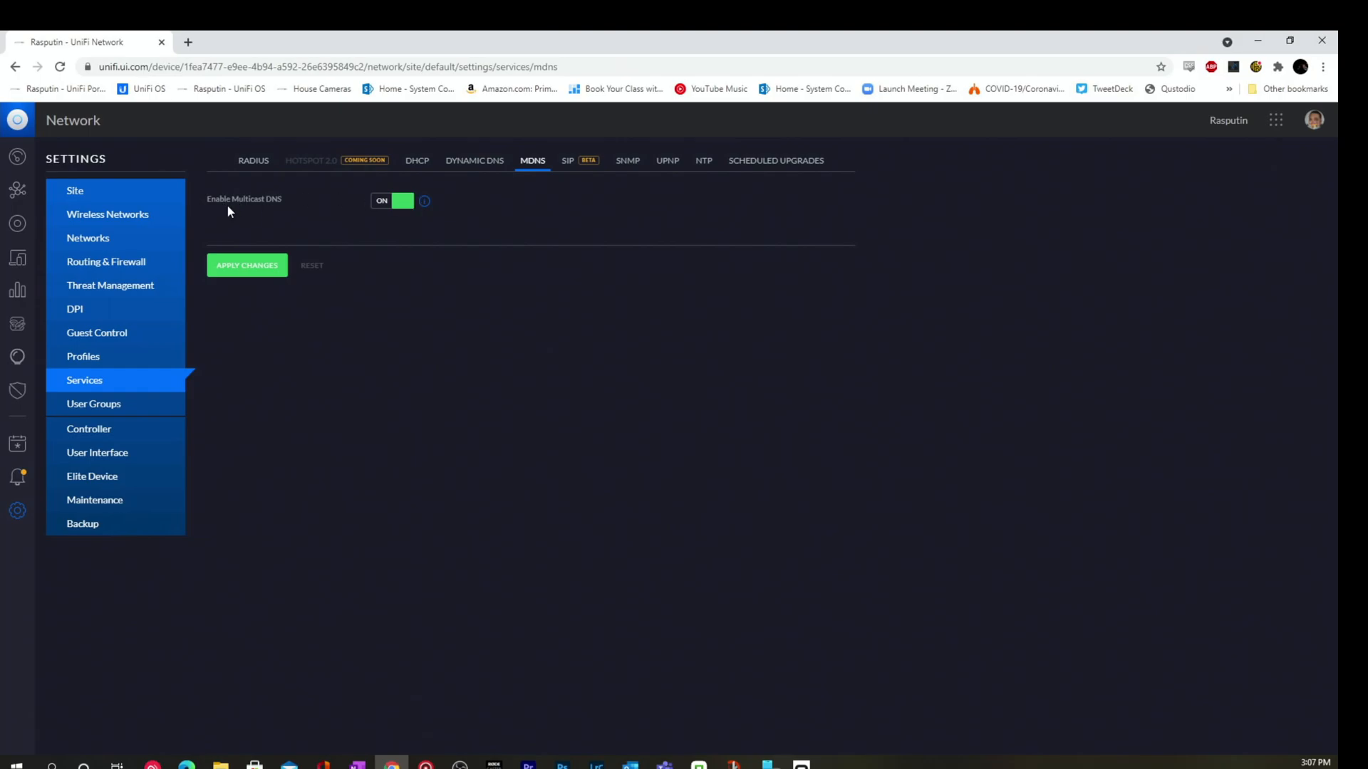
mouse_move(88, 244)
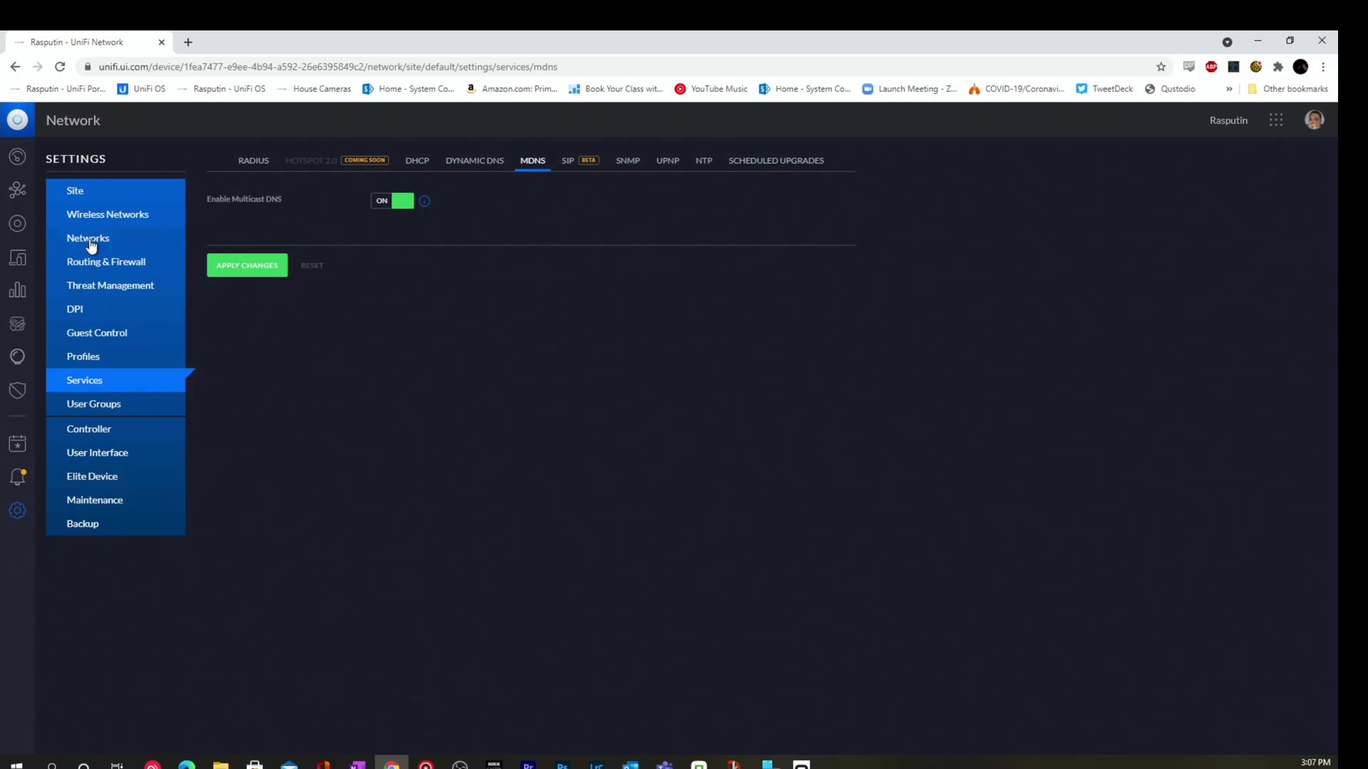
- Edit the KingFamSecure network, expanding its advanced options to reach IGMP snooping
left_click(87, 238)
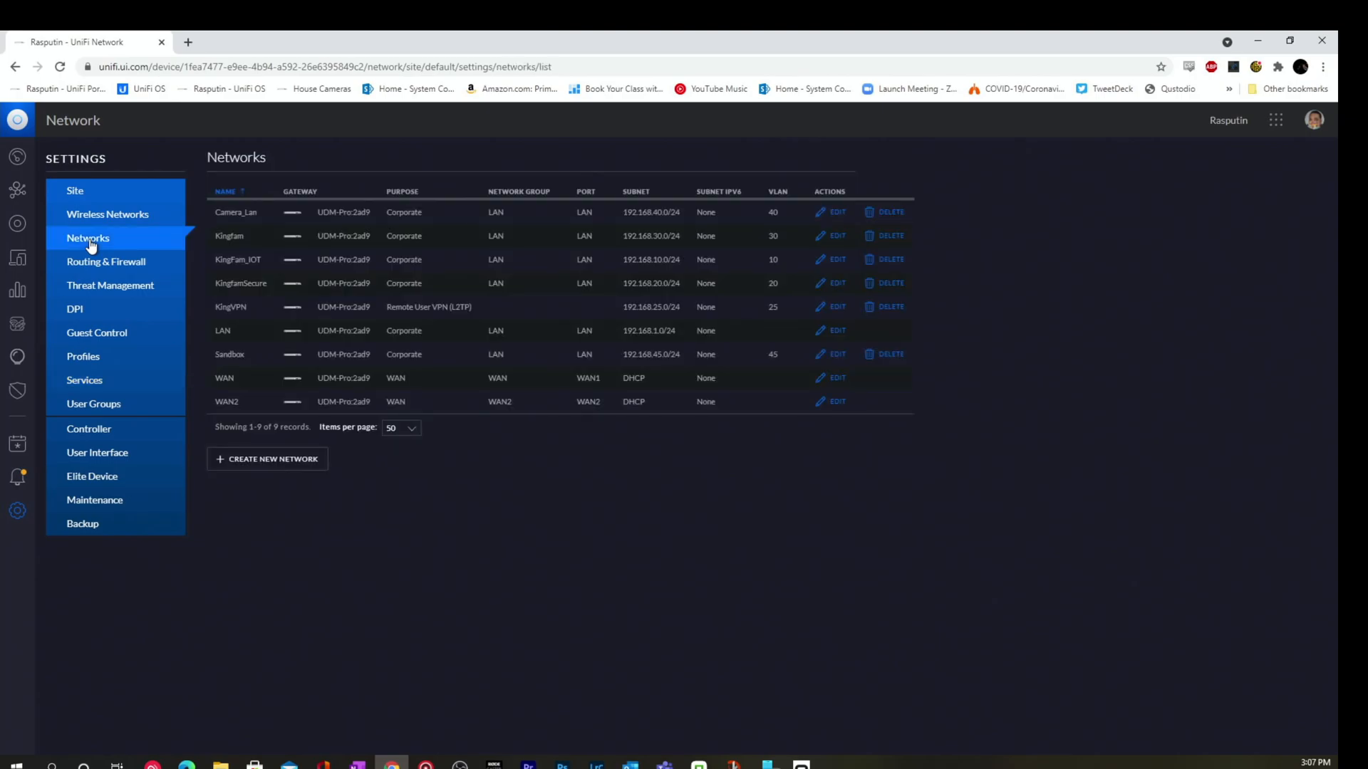
mouse_move(242, 247)
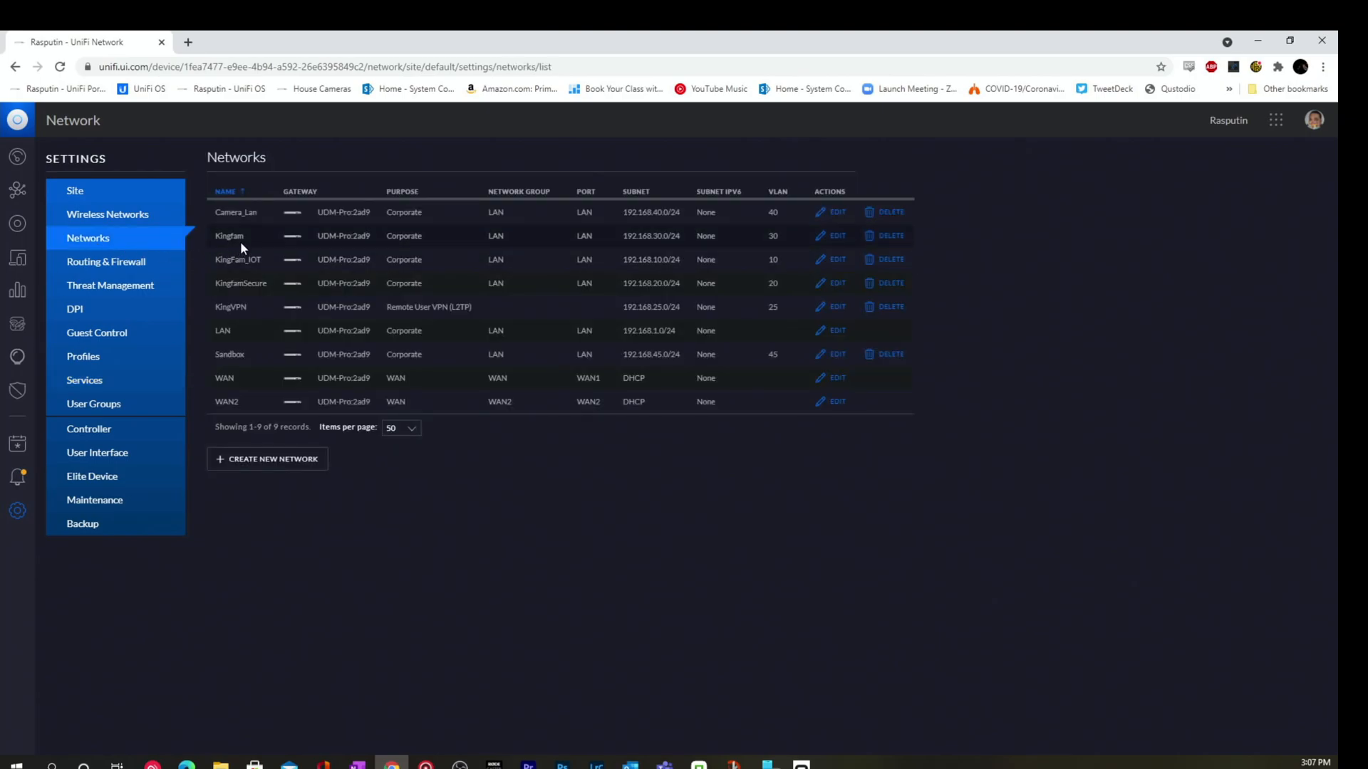
mouse_move(287, 244)
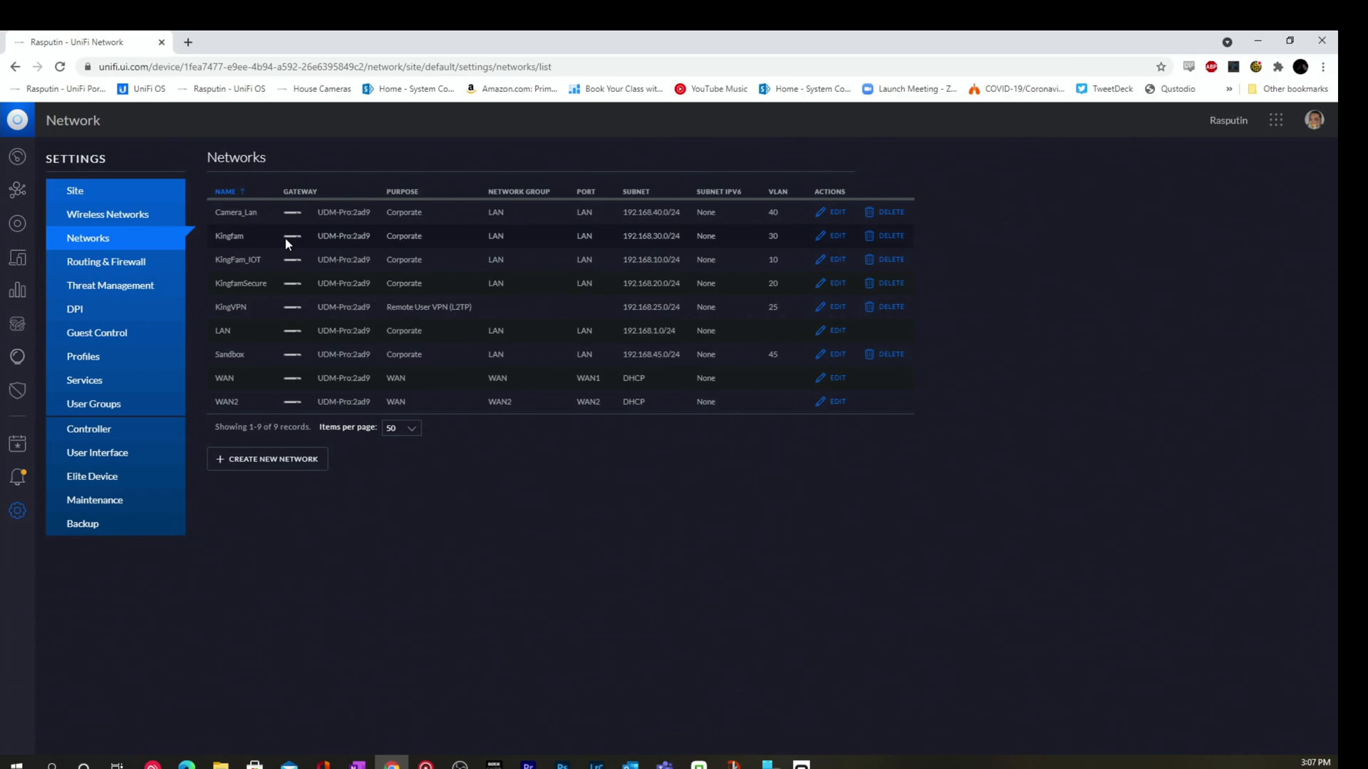
mouse_move(743, 287)
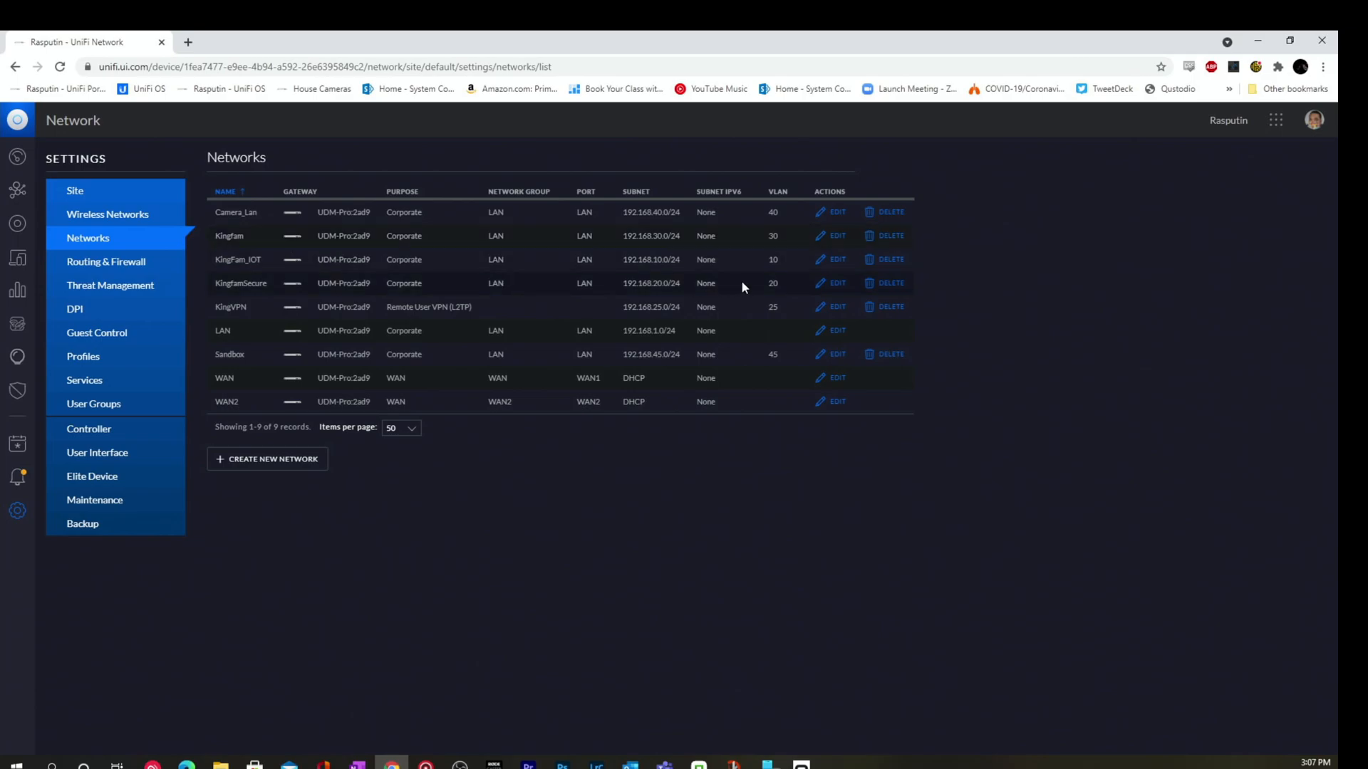
left_click(837, 283)
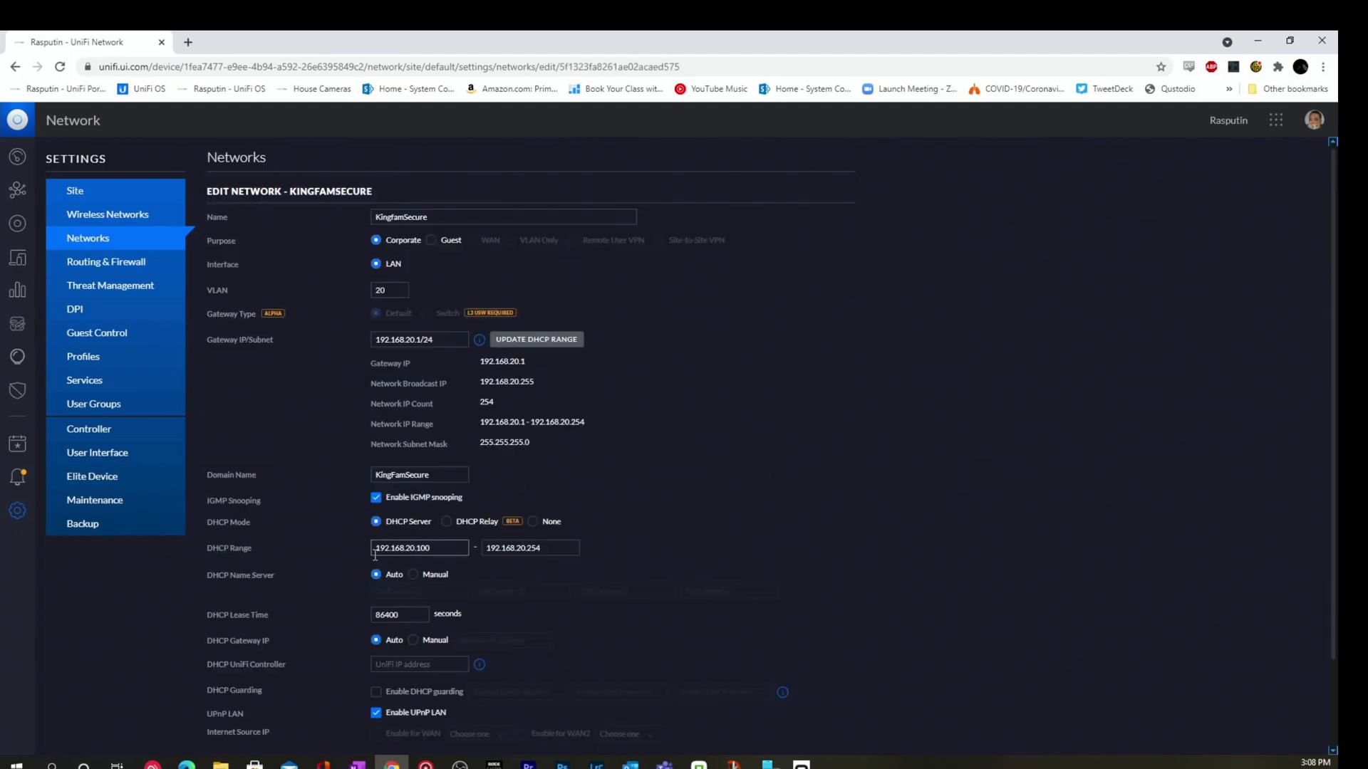
scroll("down", 3)
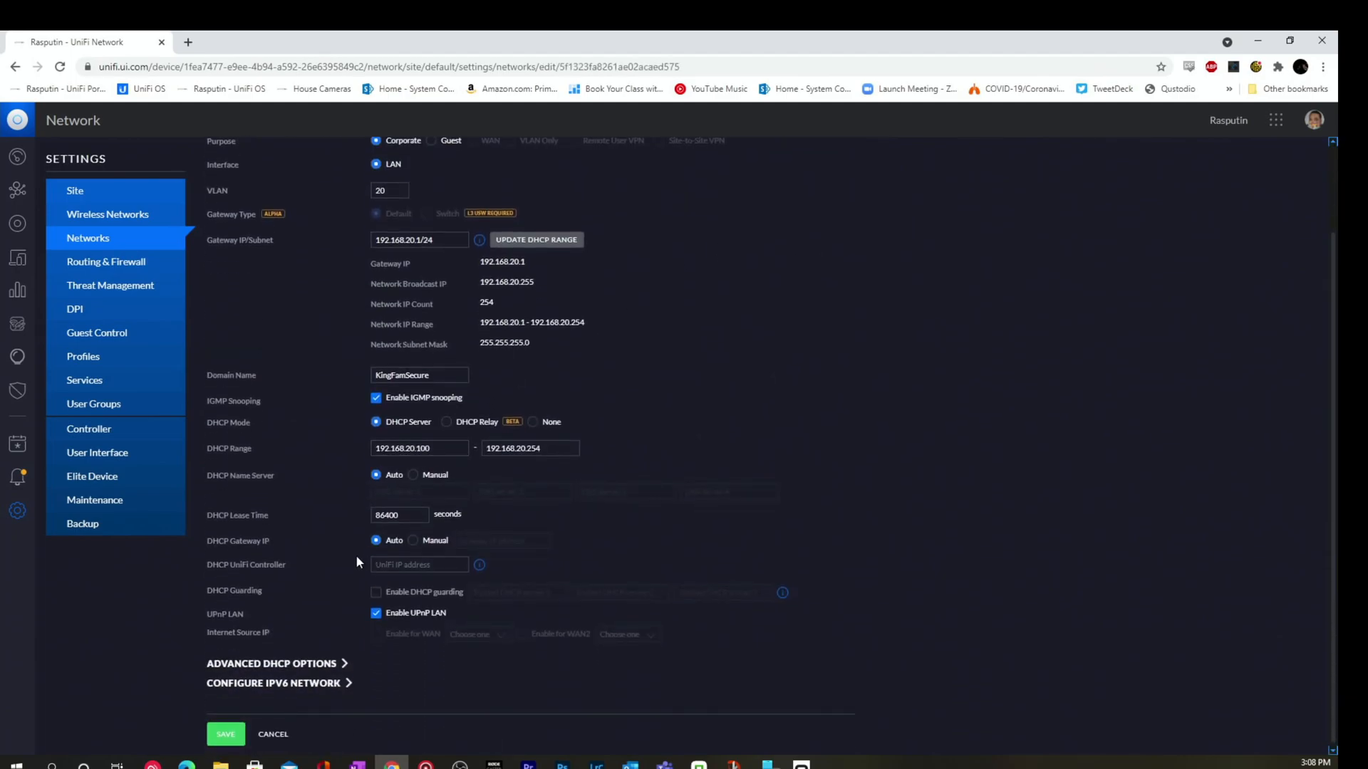
mouse_move(275, 464)
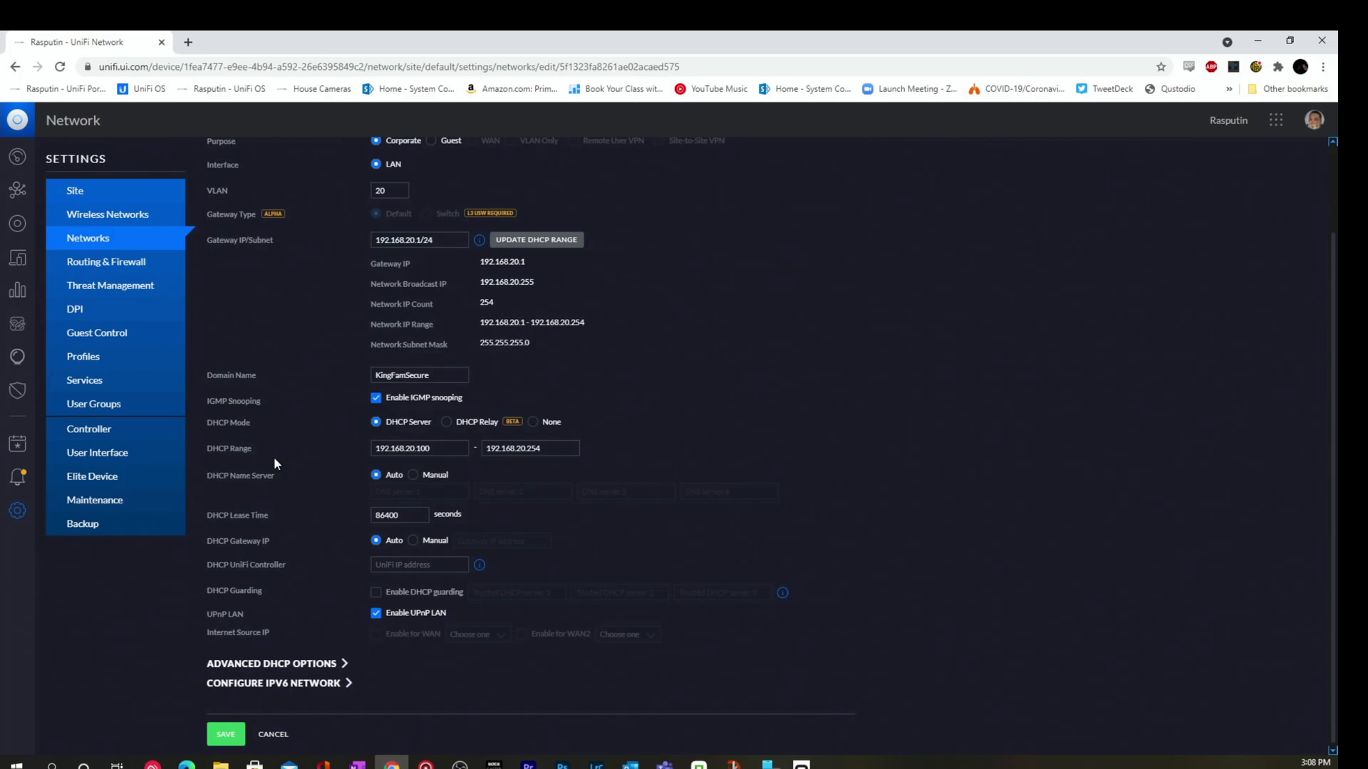
left_click(272, 663)
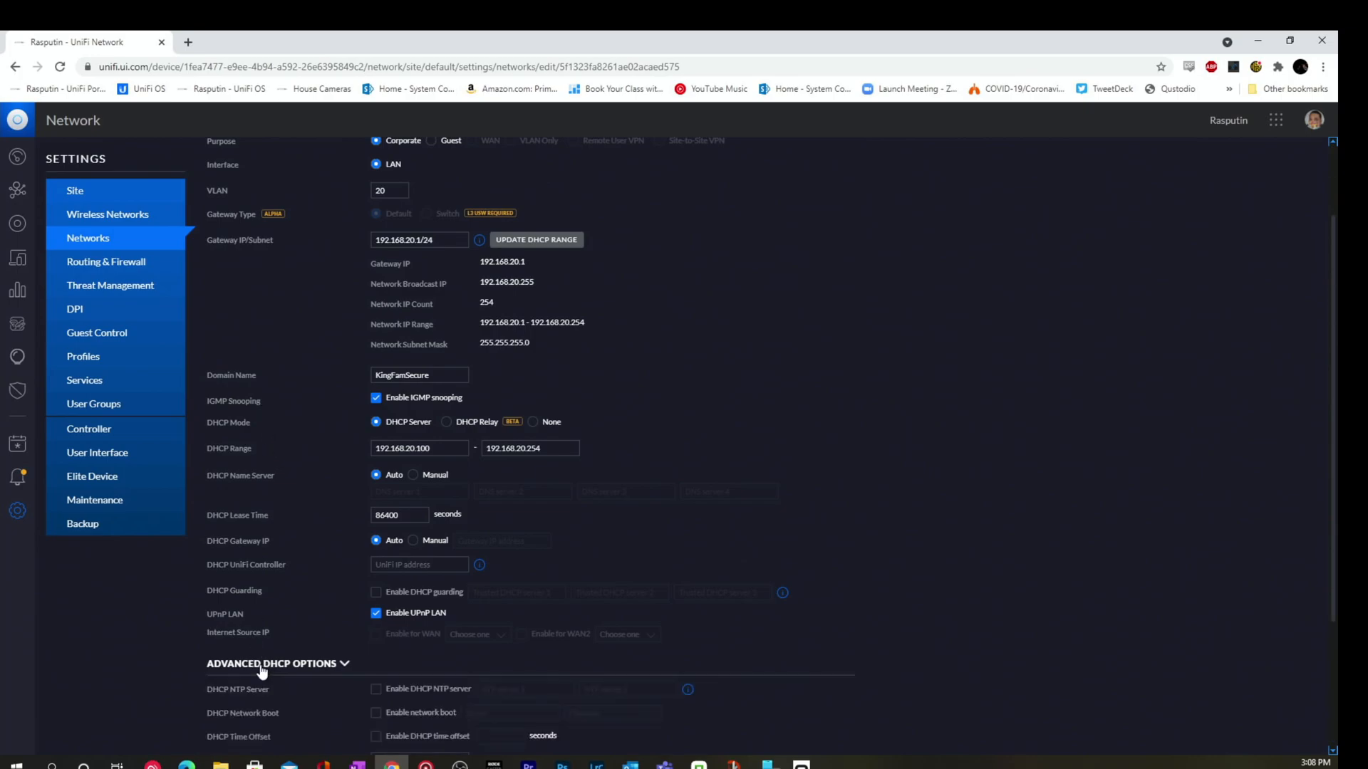
scroll("down", 3)
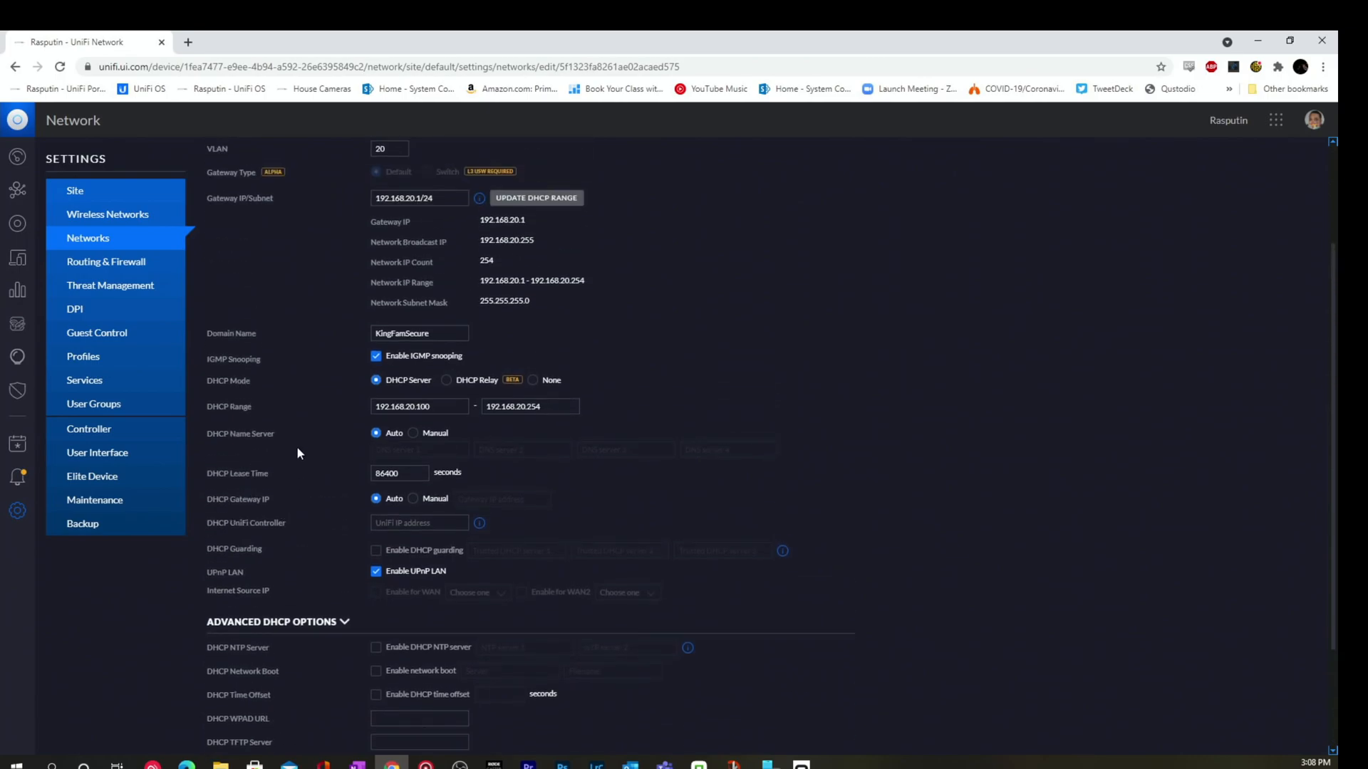
mouse_move(228, 366)
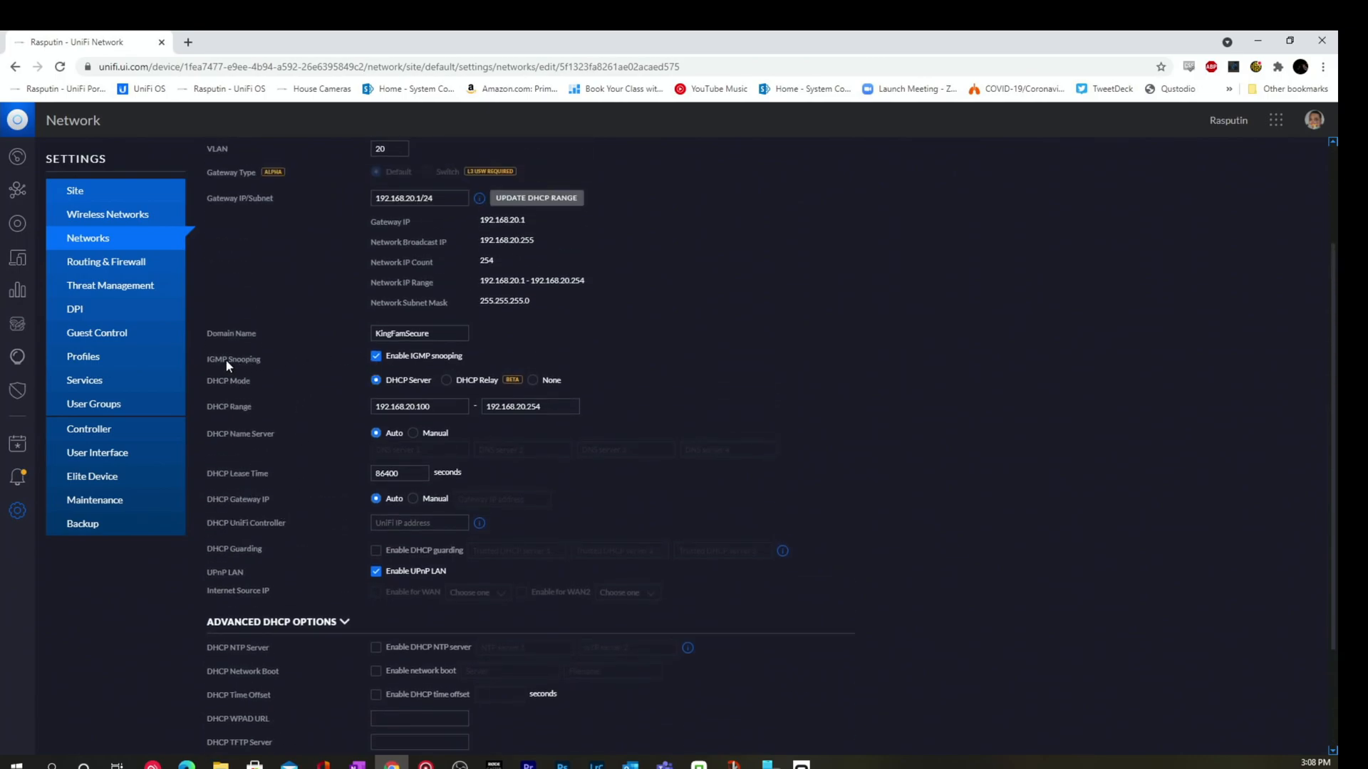
mouse_move(270, 373)
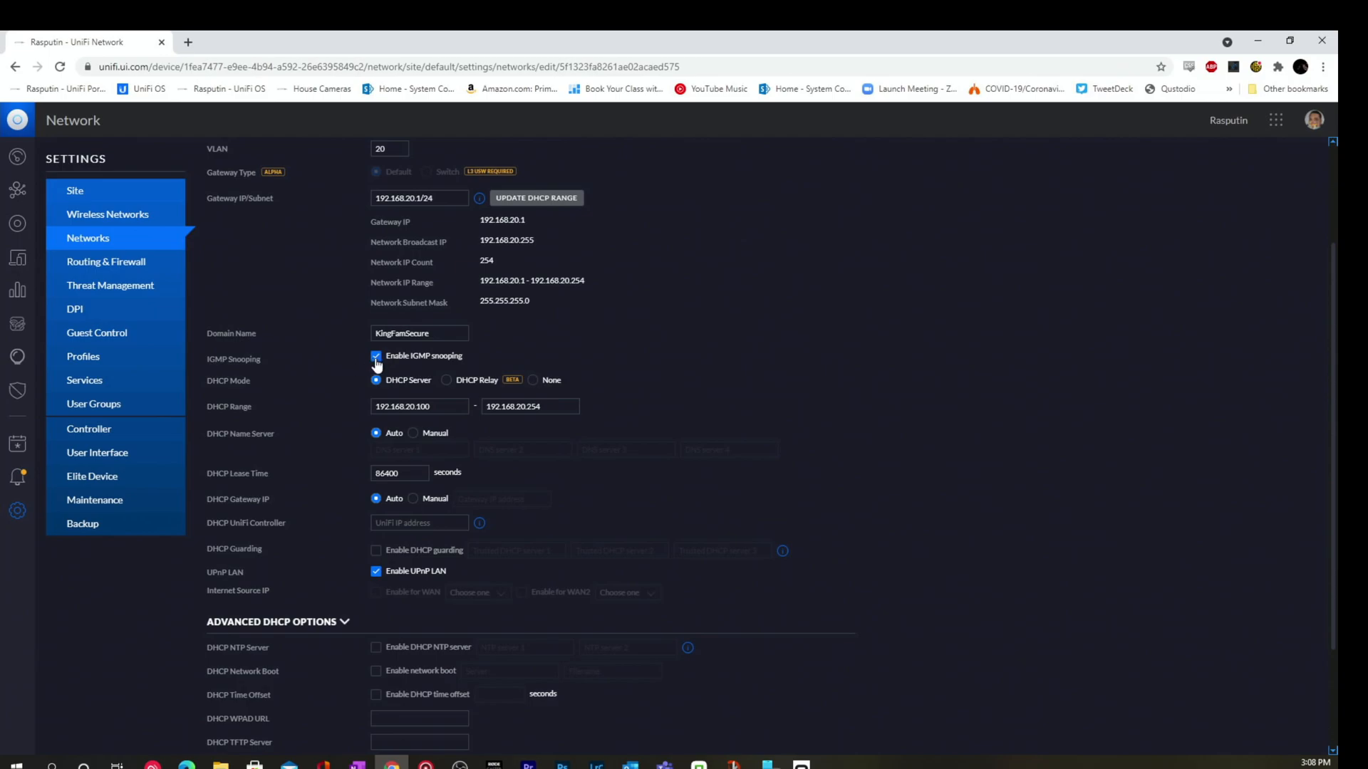
mouse_move(196, 262)
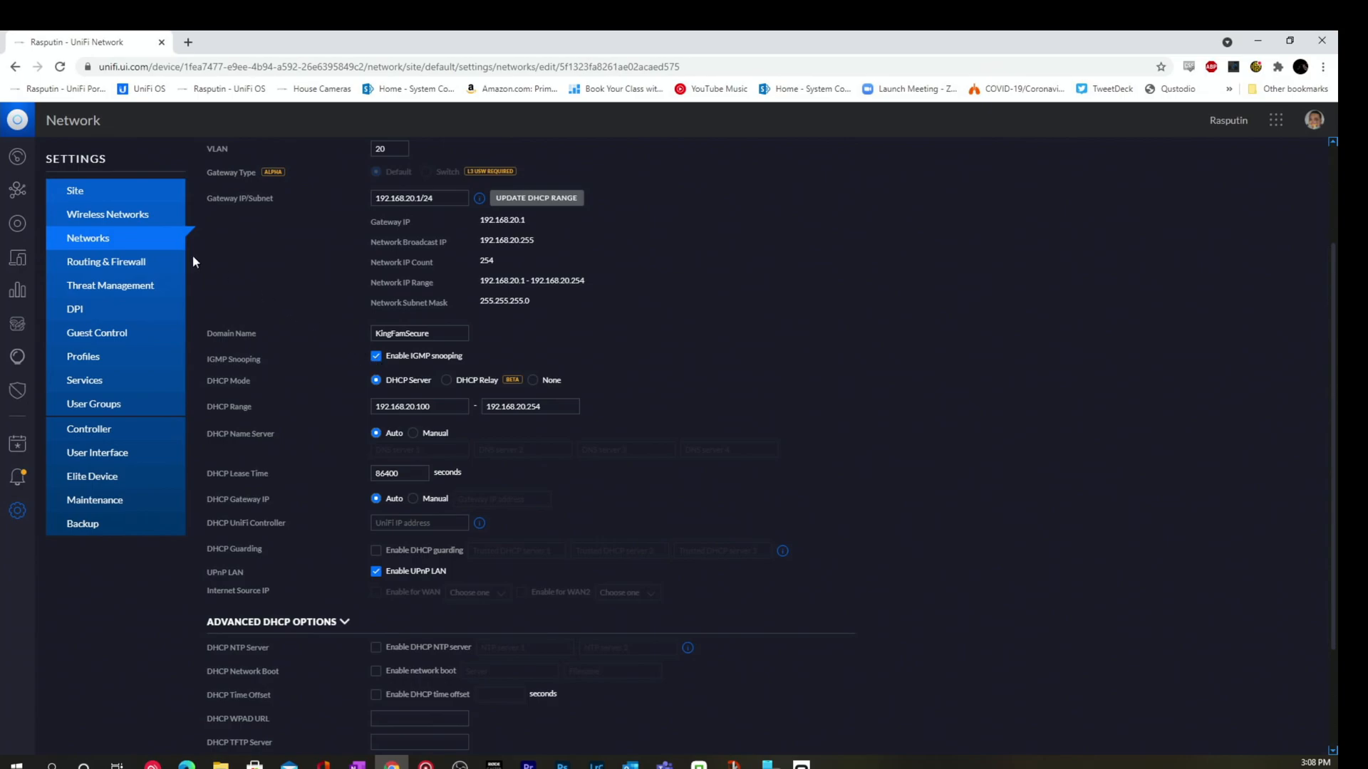
- Edit the KingFamSecure wireless network, scrolling to Advanced Options showing IGMPv3 multicast enhancement
left_click(107, 215)
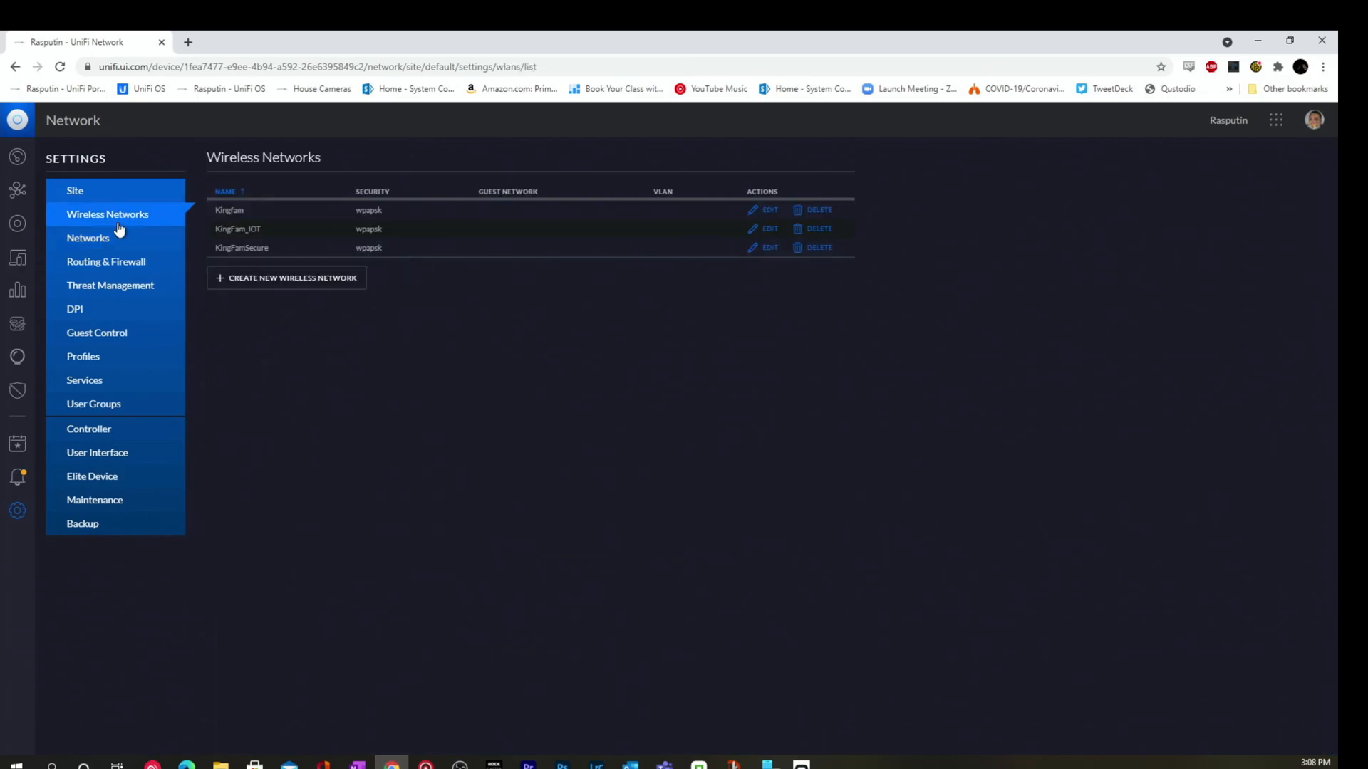
mouse_move(769, 258)
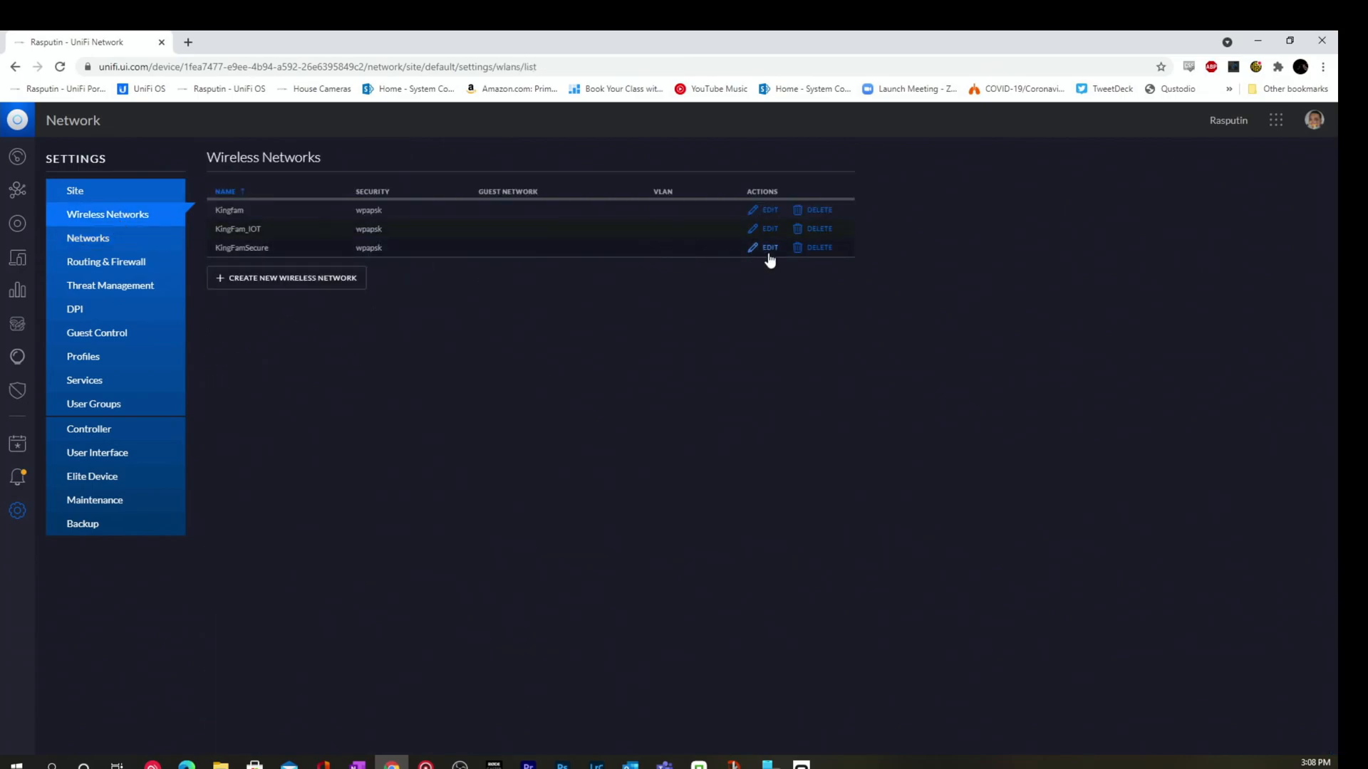
left_click(768, 247)
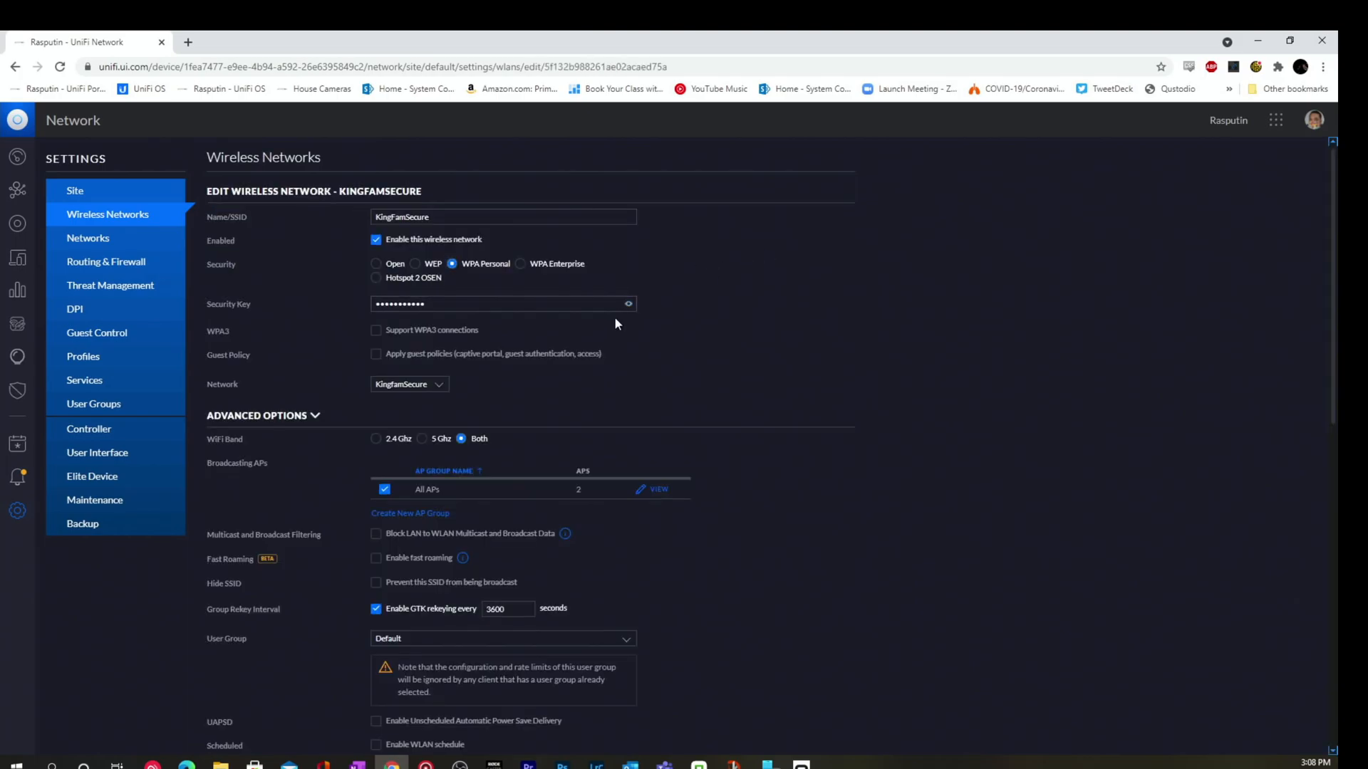
scroll("down", 3)
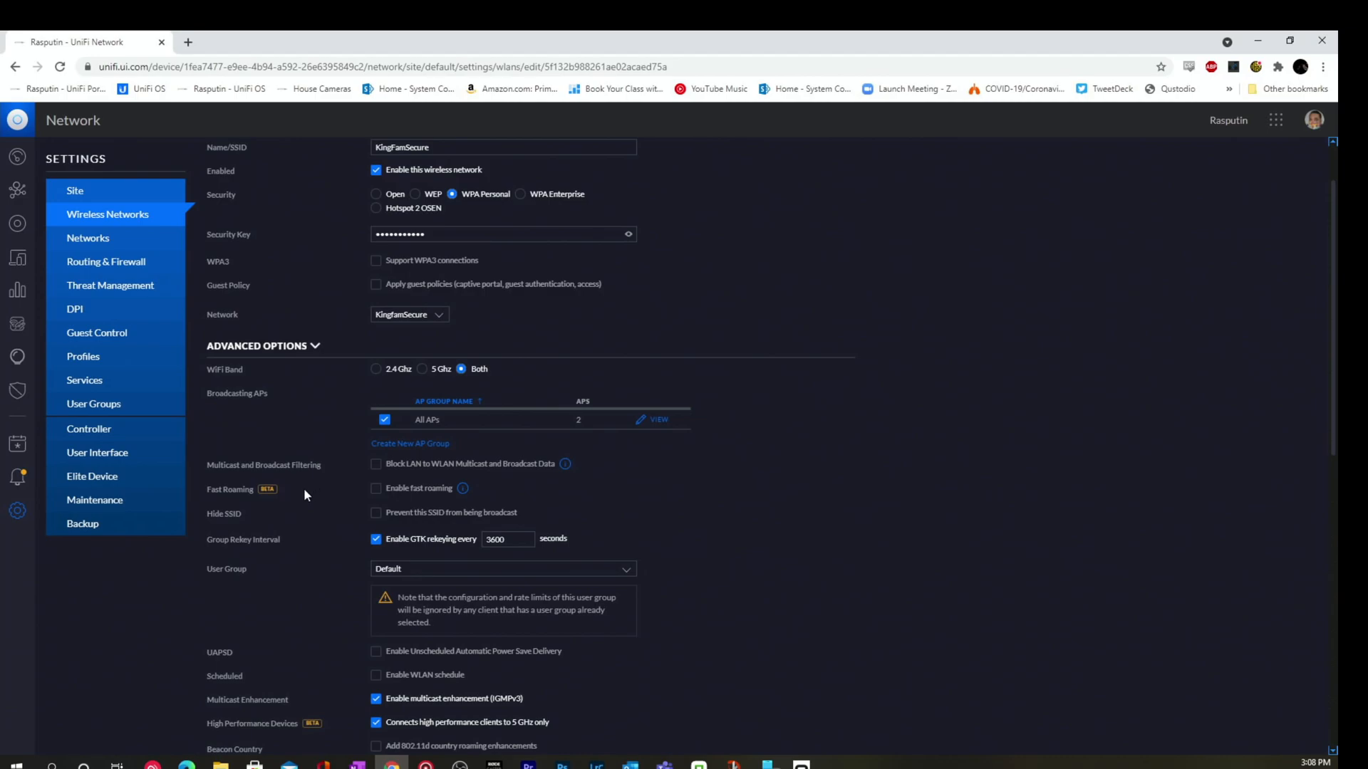
mouse_move(300, 469)
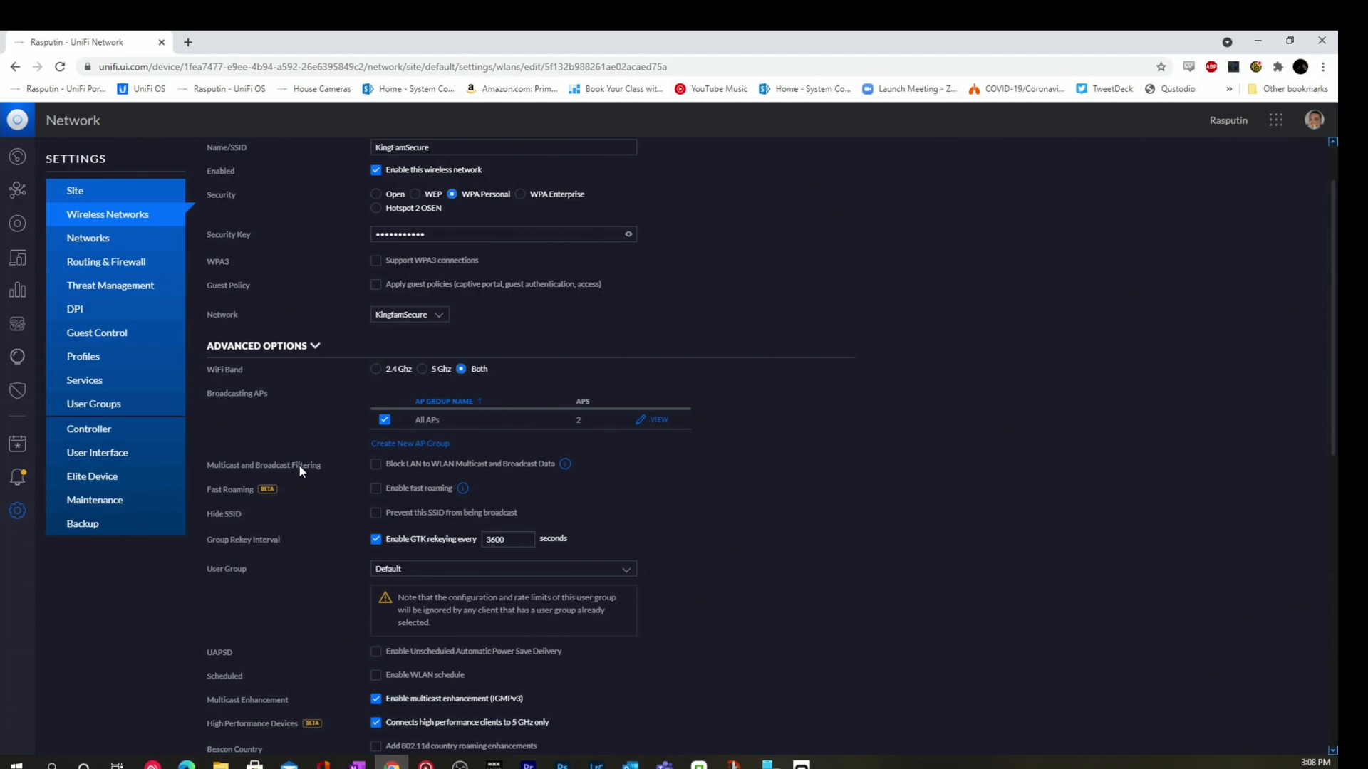
mouse_move(401, 474)
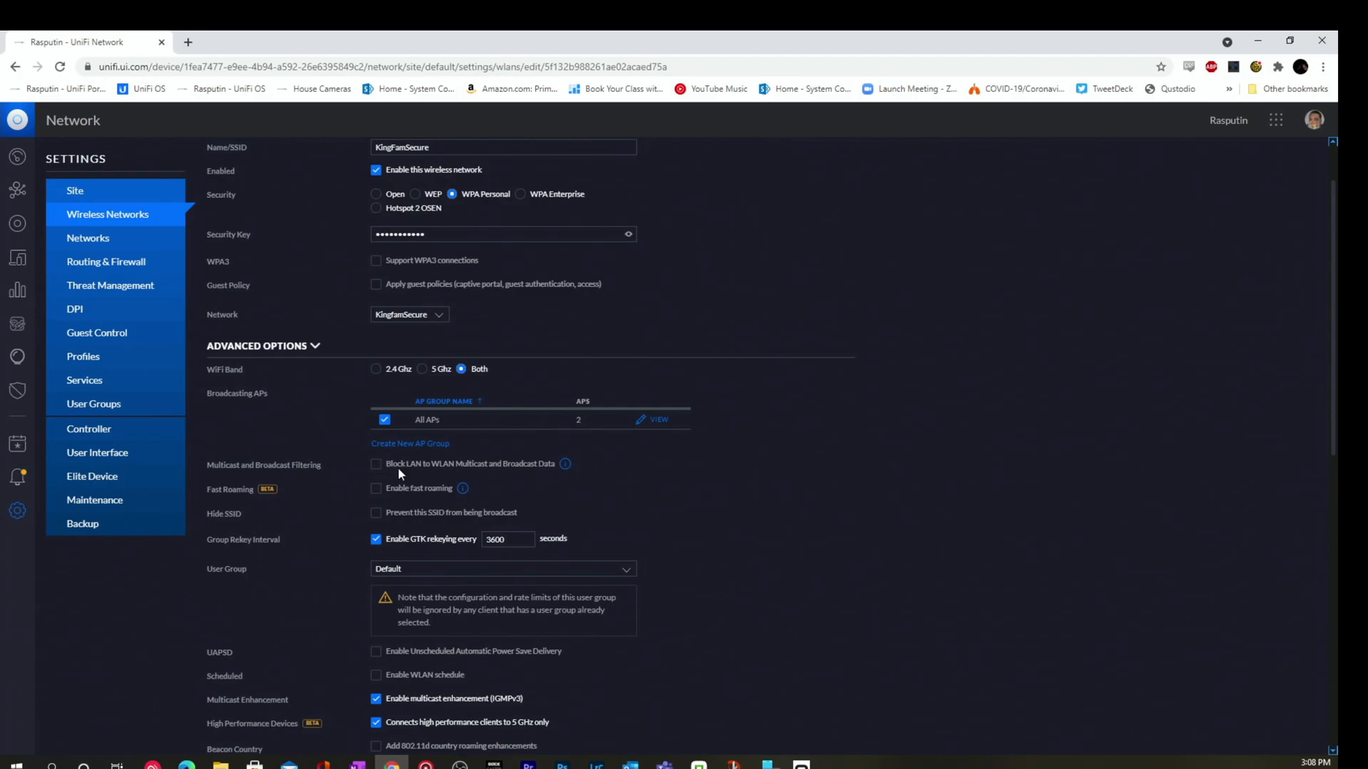
mouse_move(443, 473)
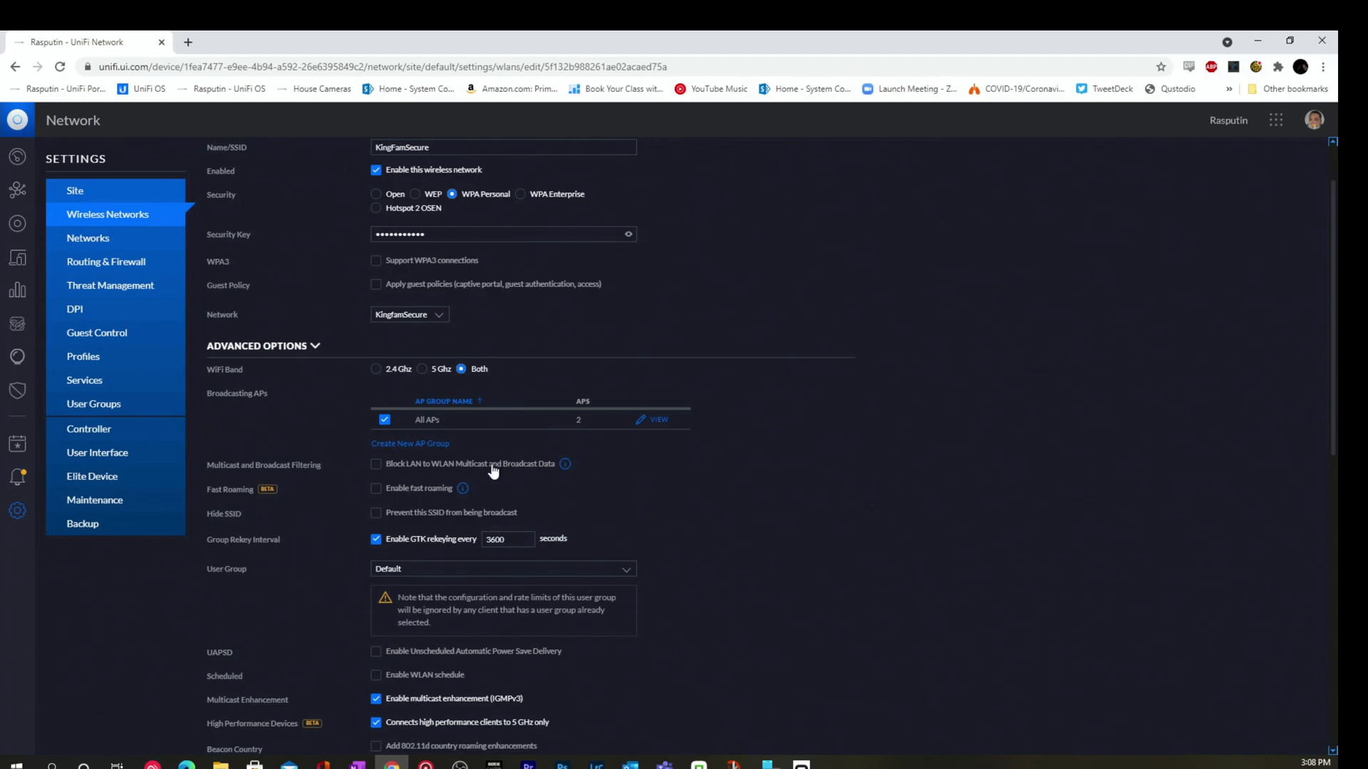
mouse_move(411, 609)
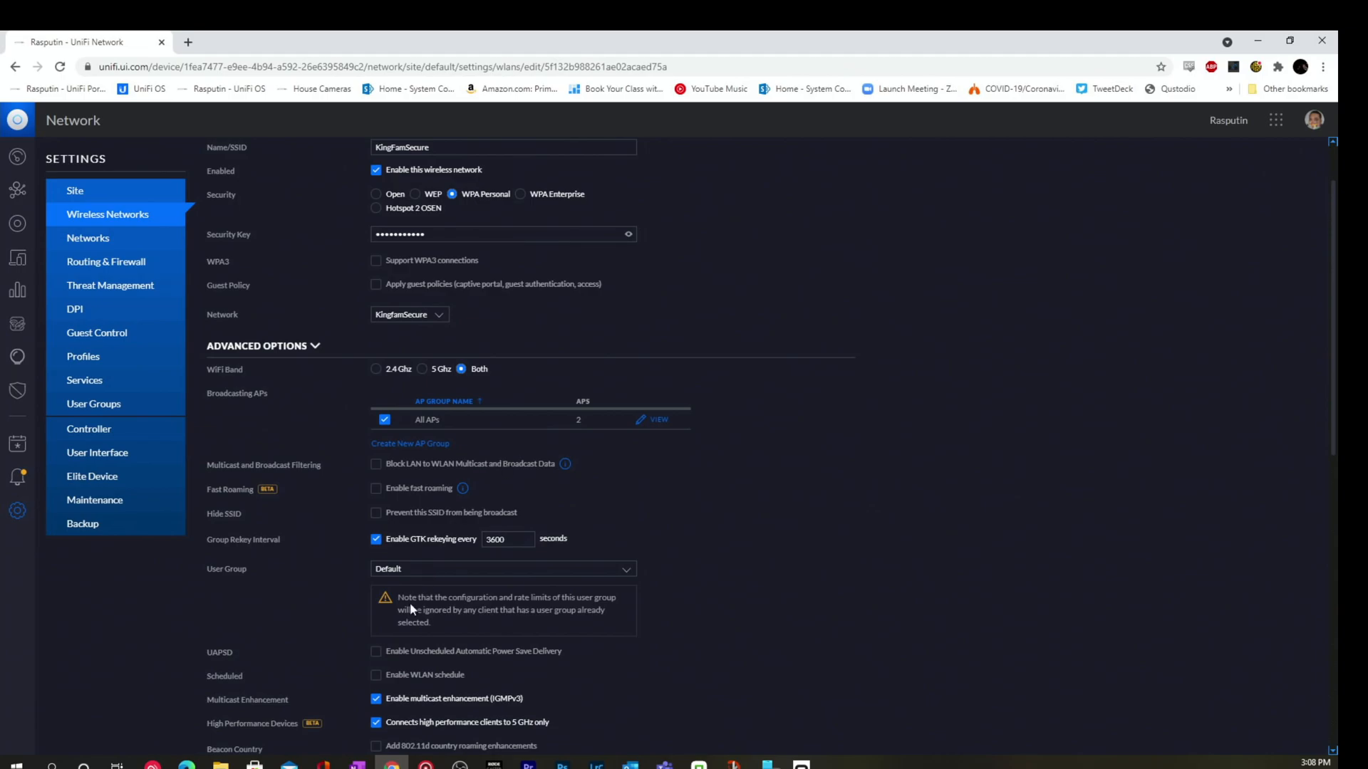
scroll("down", 3)
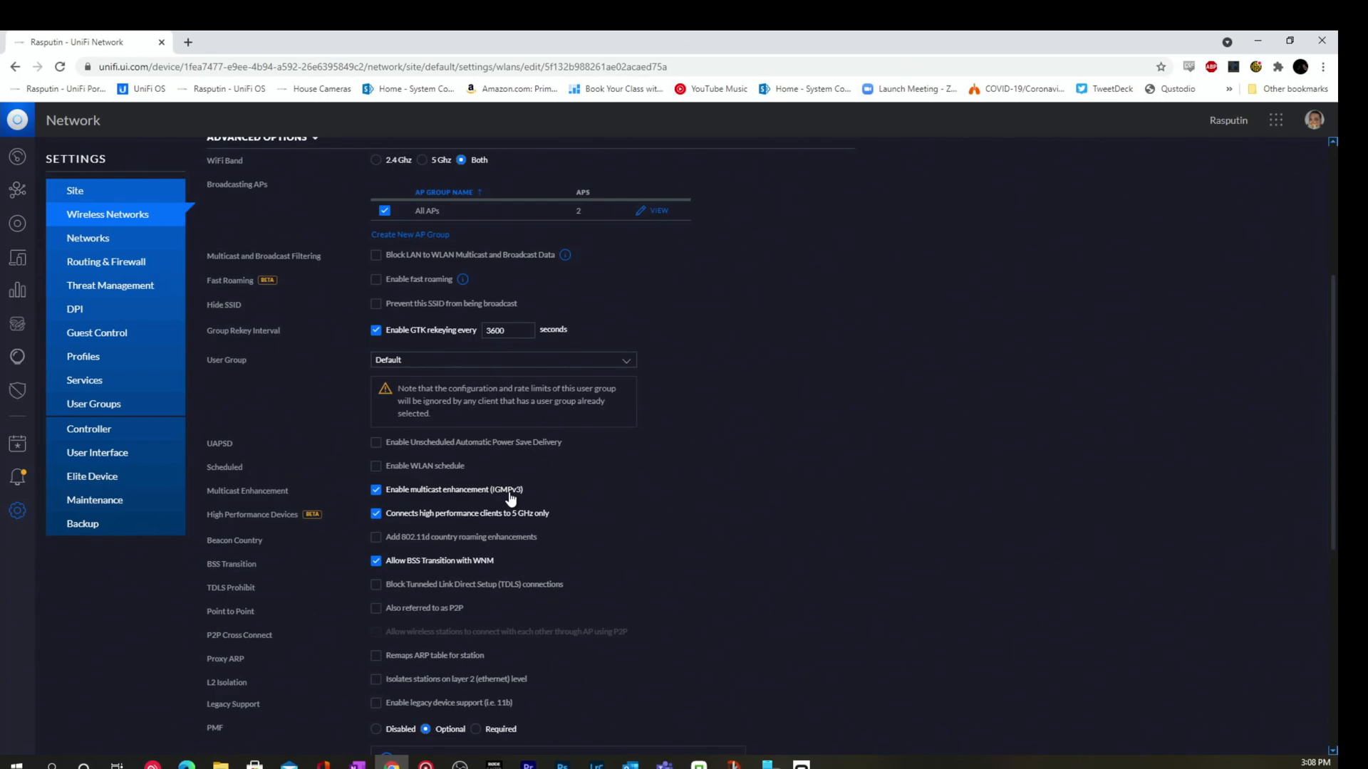
mouse_move(106, 473)
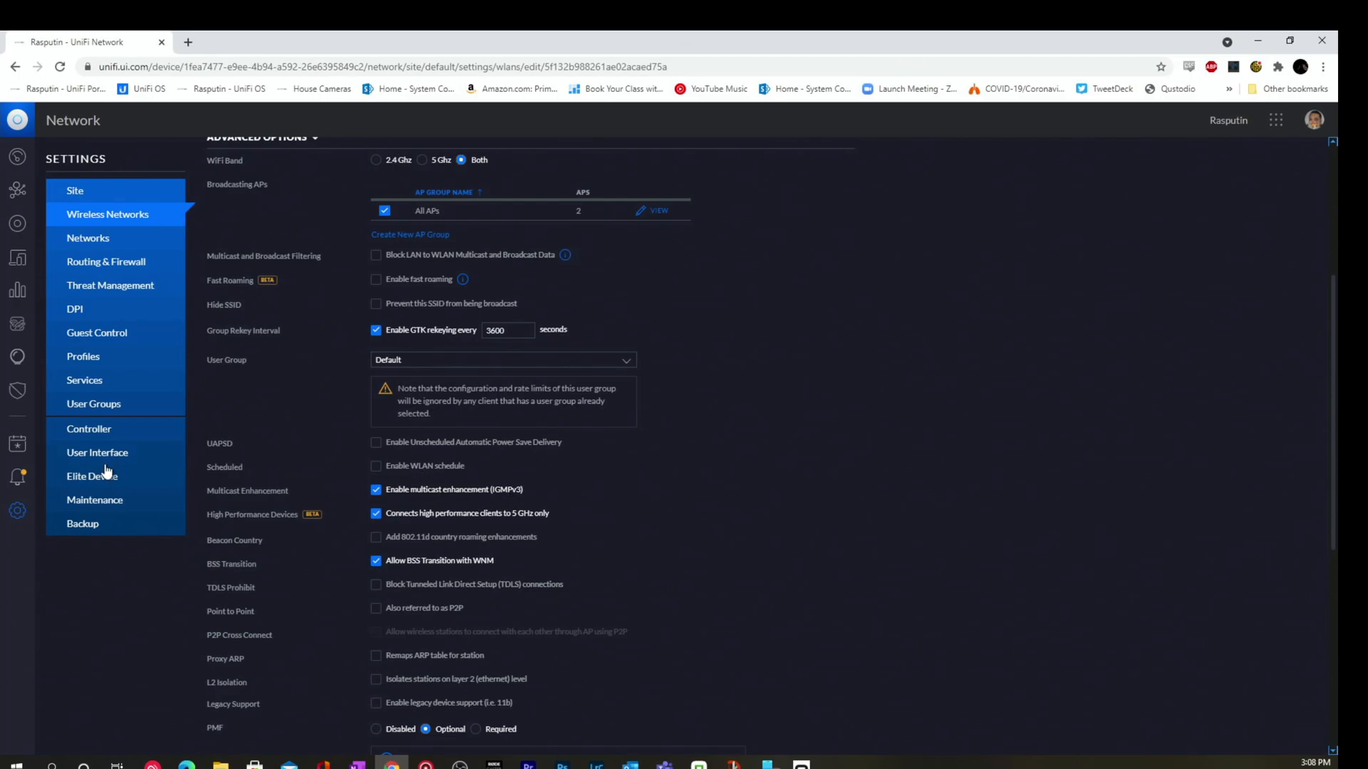
mouse_move(198, 455)
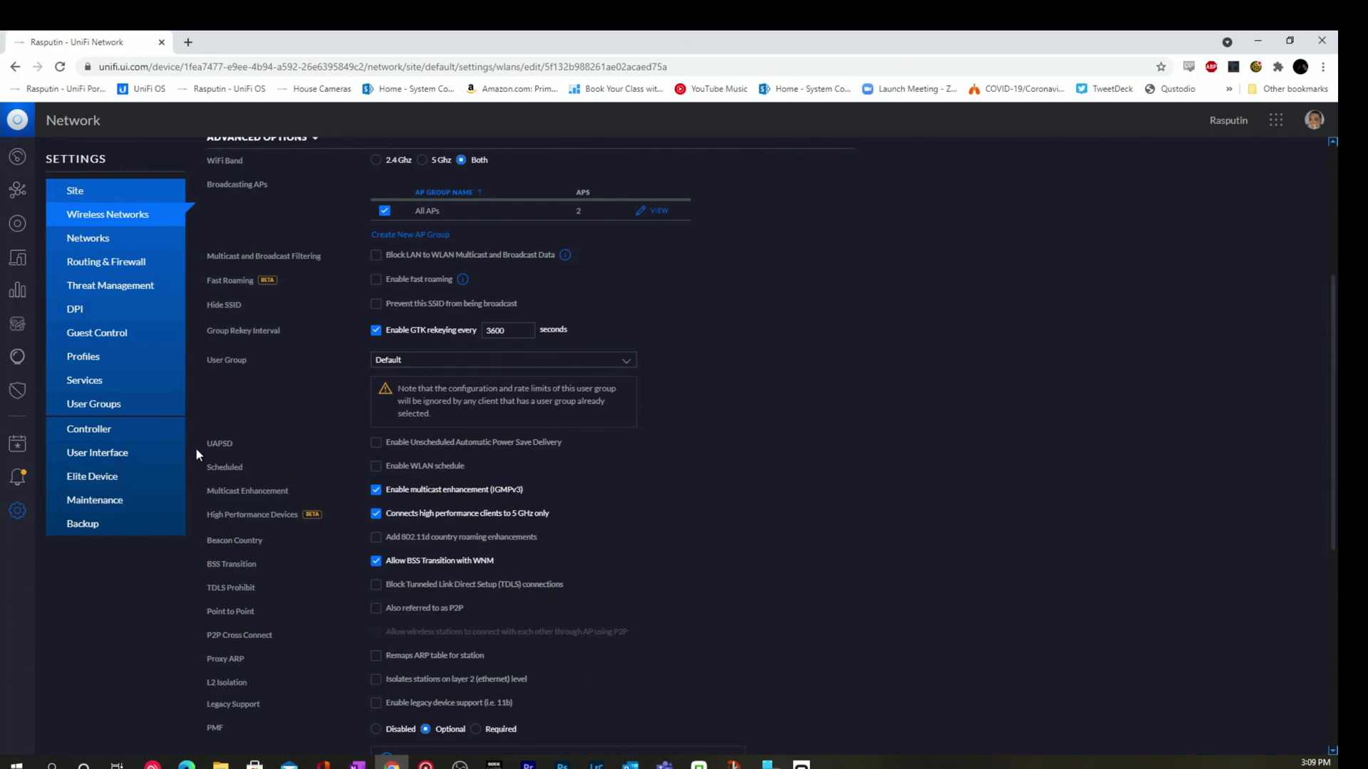